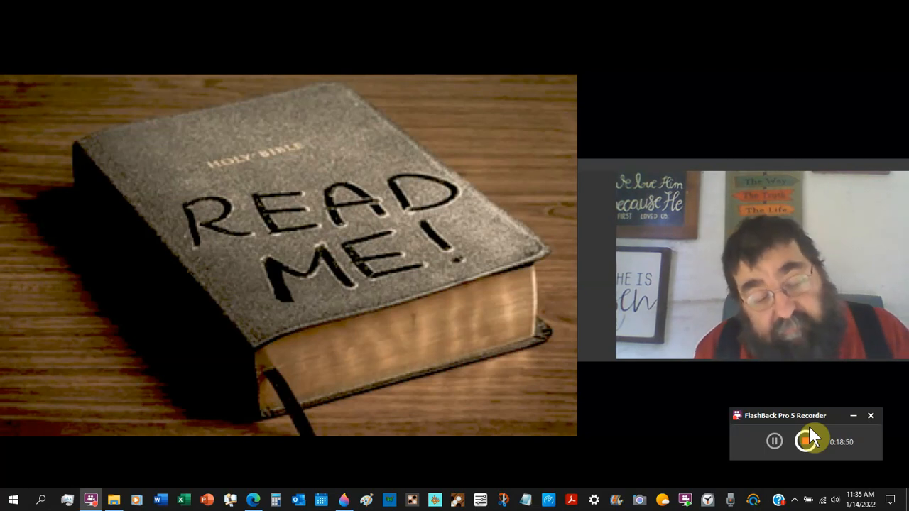
# Dismiss the READ ME Bible picture so the Ezekiel 39 text shows again.
pyautogui.click(805, 442)
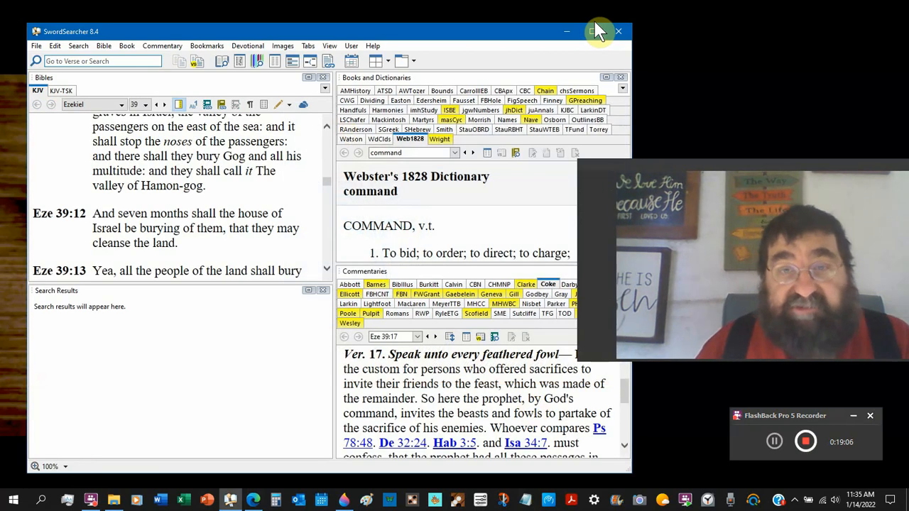
# Maximize SwordSearcher and turn the Bible pane to Genesis 12.
pyautogui.click(594, 31)
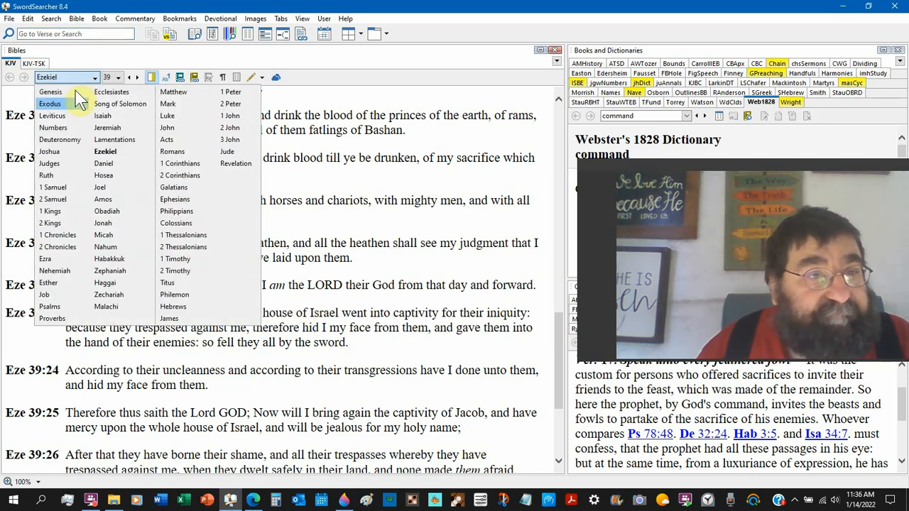
pyautogui.click(51, 91)
pyautogui.write('Ge 12:1')
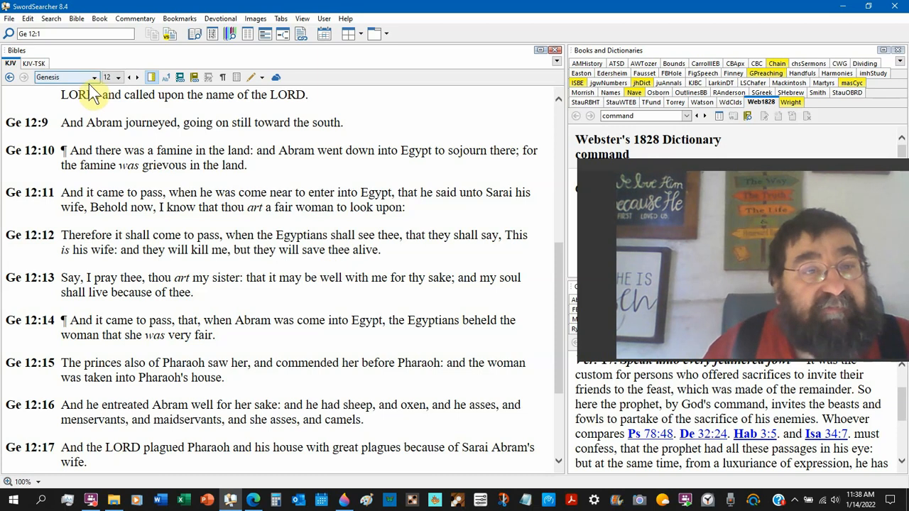
# Choose Exodus from the book list and read down chapter 1 to the Hebrew midwives verses.
pyautogui.click(92, 76)
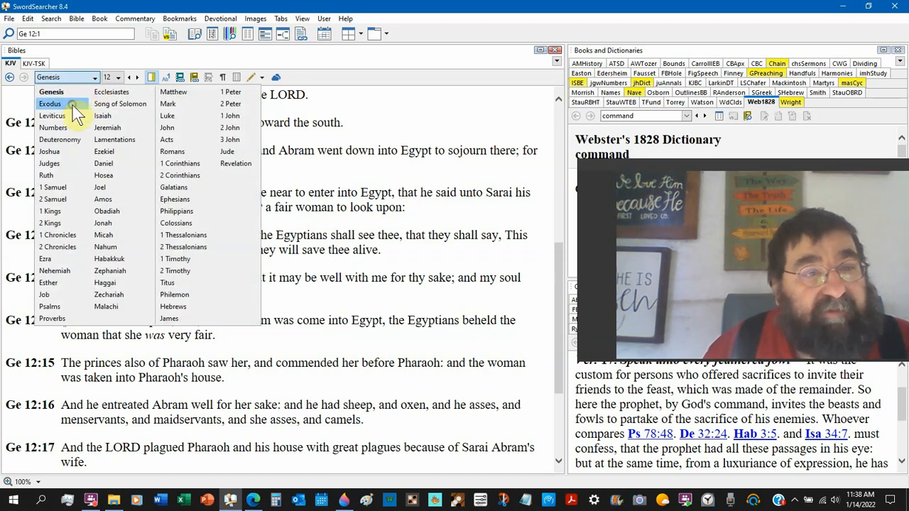
pyautogui.click(49, 104)
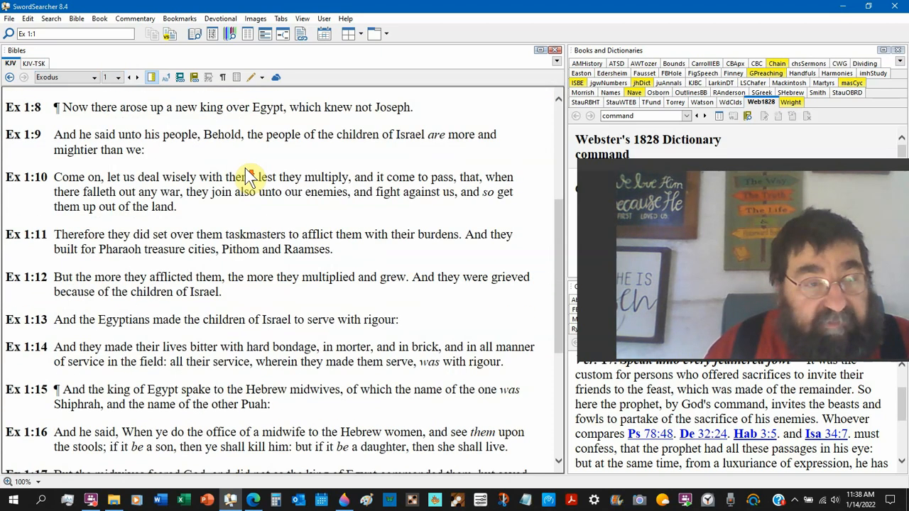
pyautogui.scroll(-3)
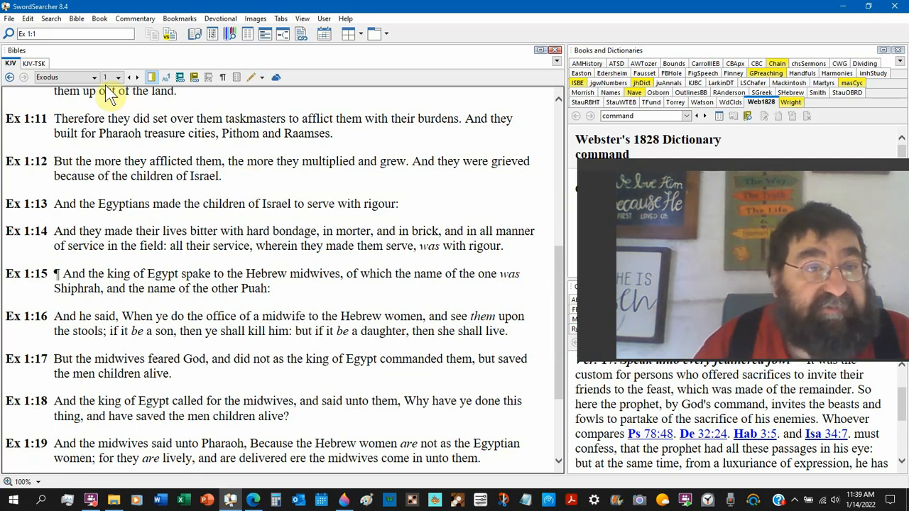
# Choose Acts from the book list and read down to Acts 11:18–26 about Barnabas at Antioch.
pyautogui.click(88, 77)
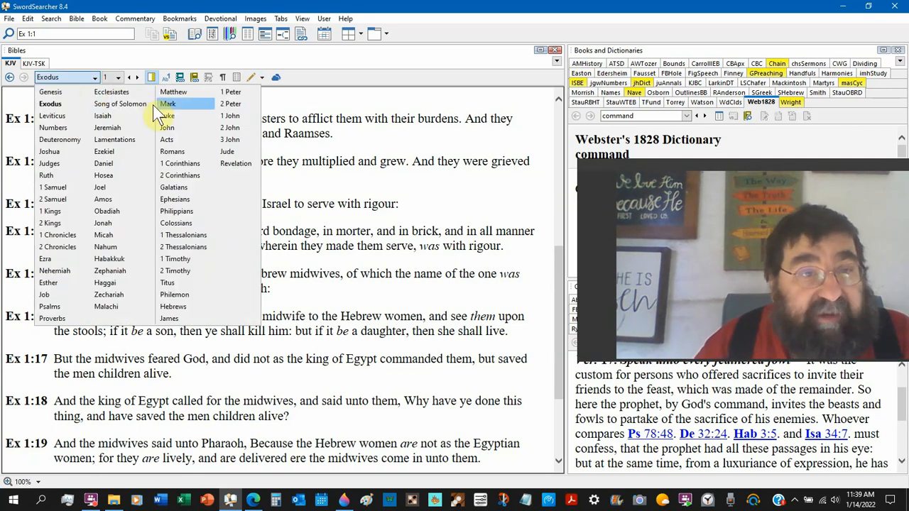
pyautogui.moveTo(167, 139)
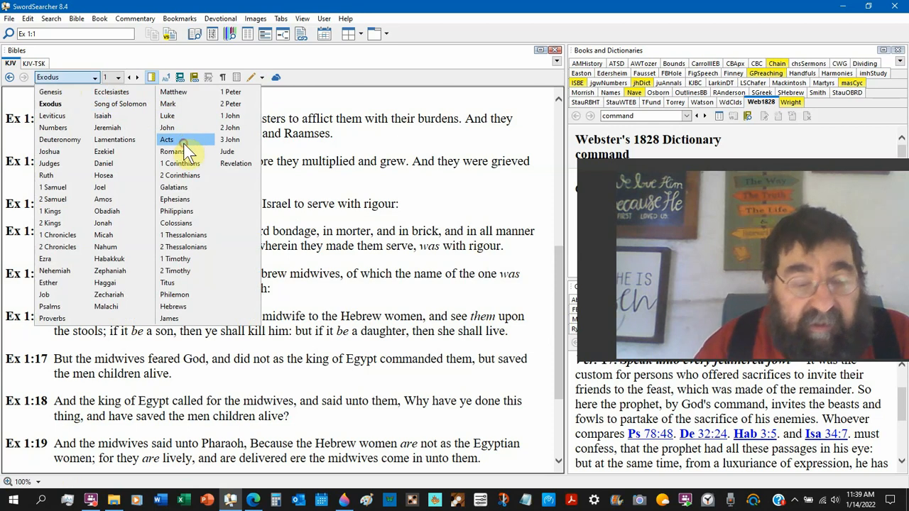
pyautogui.click(168, 139)
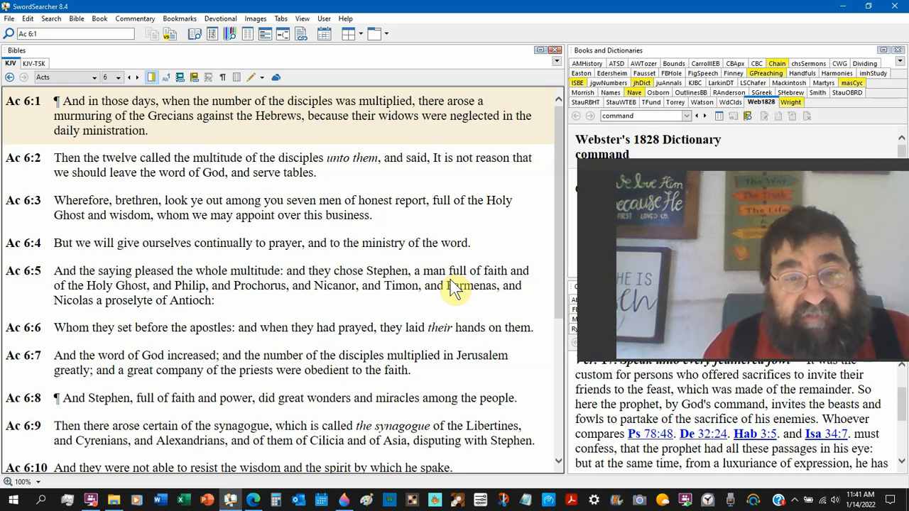
pyautogui.moveTo(631, 26)
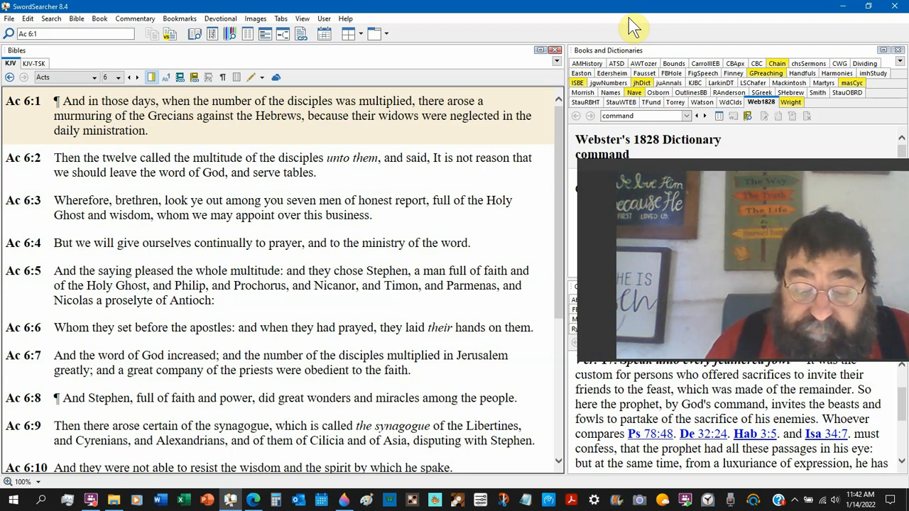
pyautogui.moveTo(466, 35)
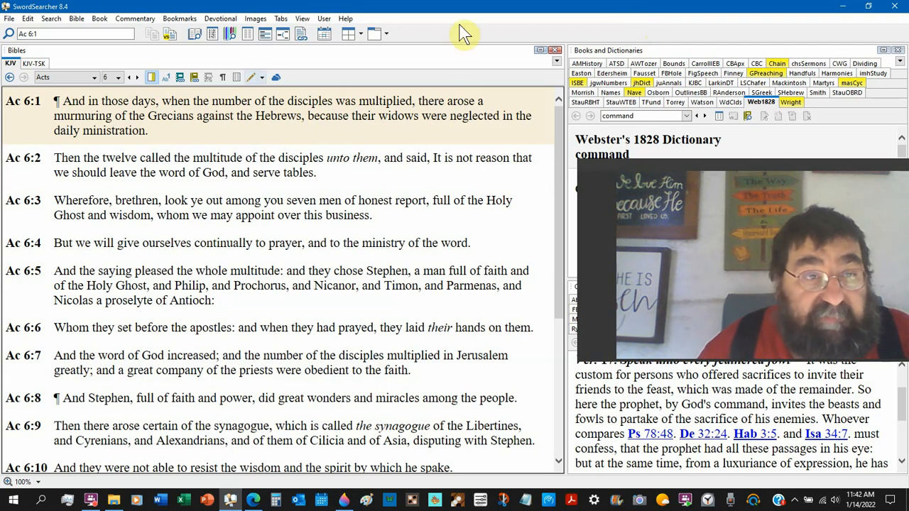
pyautogui.click(119, 77)
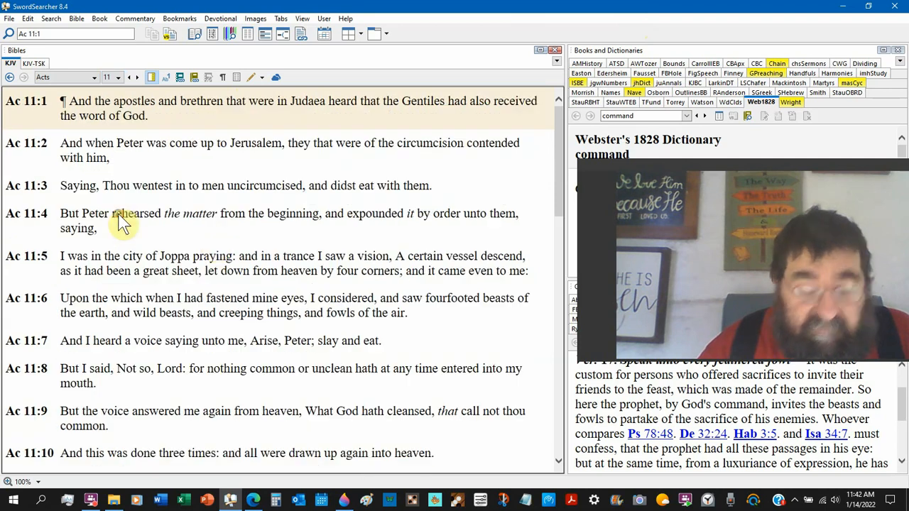
pyautogui.scroll(-3)
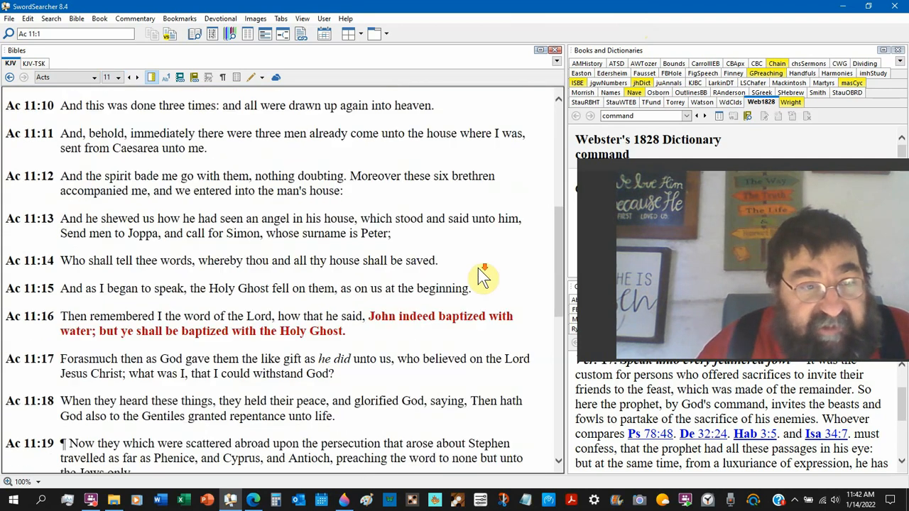
pyautogui.scroll(-3)
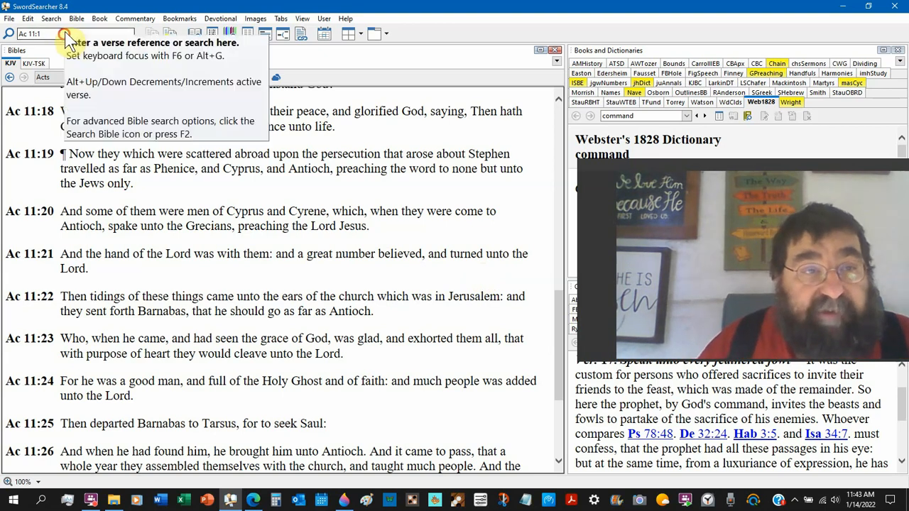
# Search the KJV for 'christians', landing on Acts 11:26, then hide the search results.
pyautogui.write('christian')
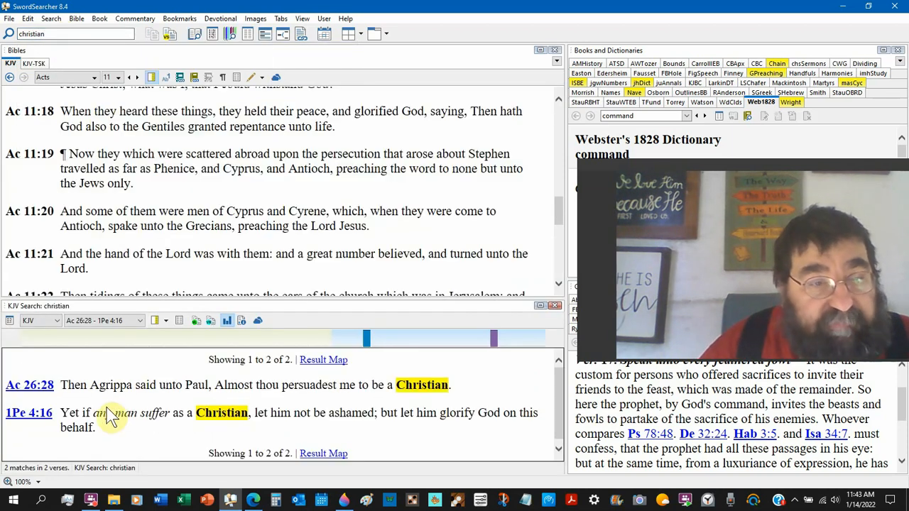
pyautogui.moveTo(28, 141)
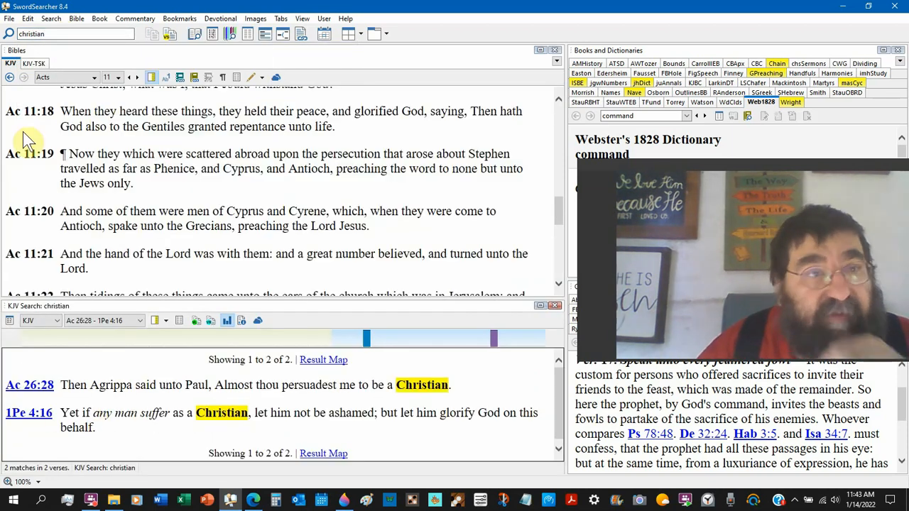
pyautogui.click(71, 34)
pyautogui.write('Ac 11:26')
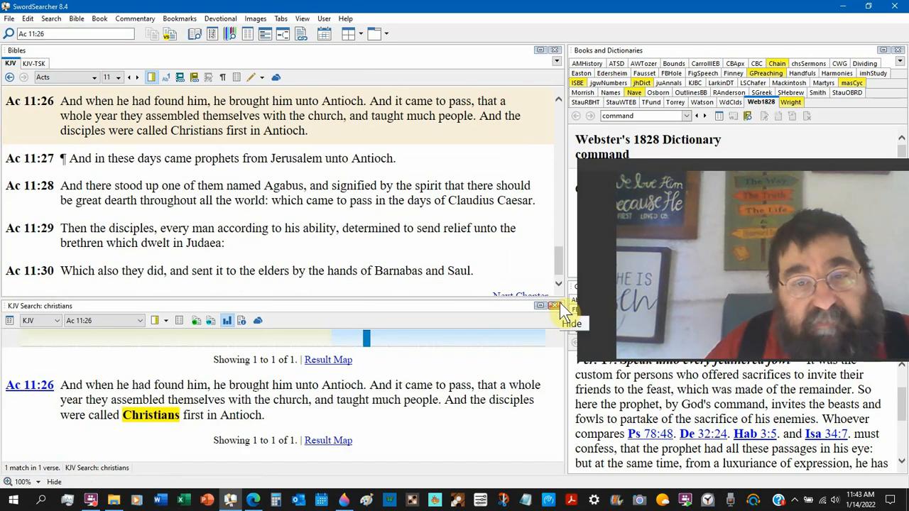
pyautogui.click(554, 307)
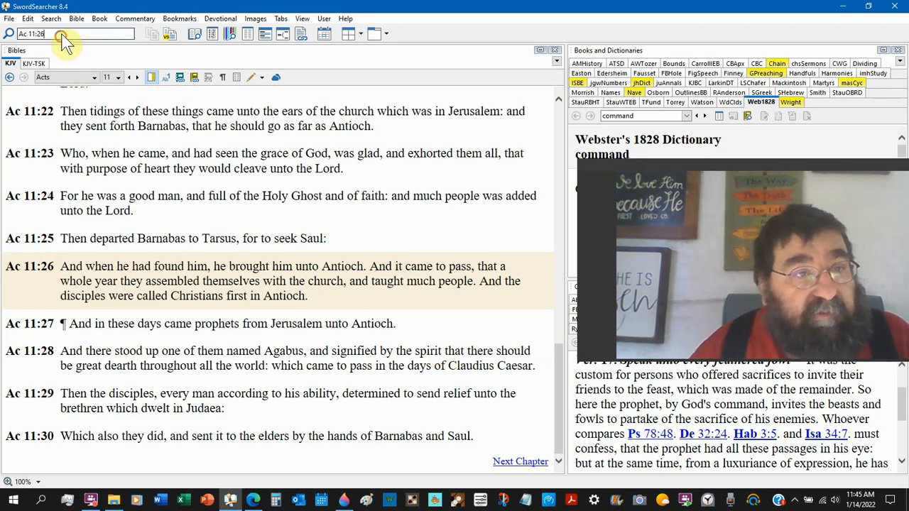
# Search the KJV for 'alexandria' (3 verses in Acts), then hide those results.
pyautogui.write('alexa')
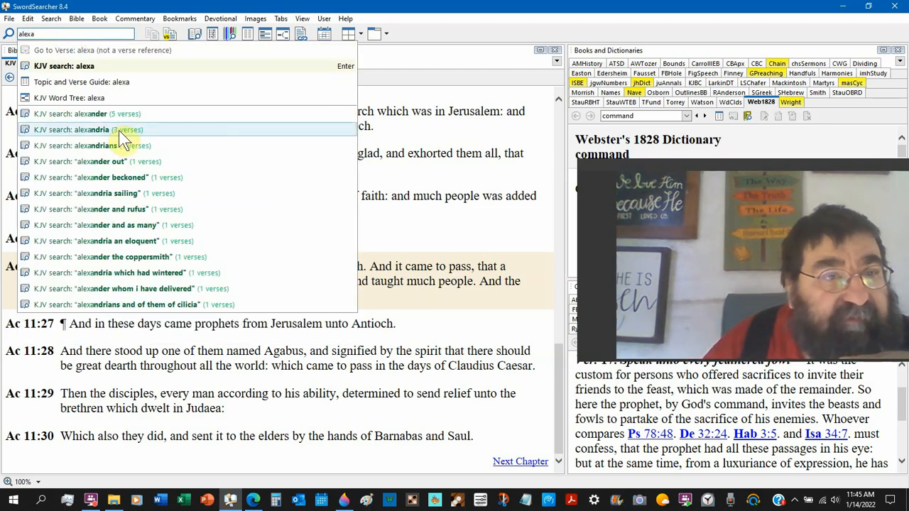
pyautogui.click(79, 129)
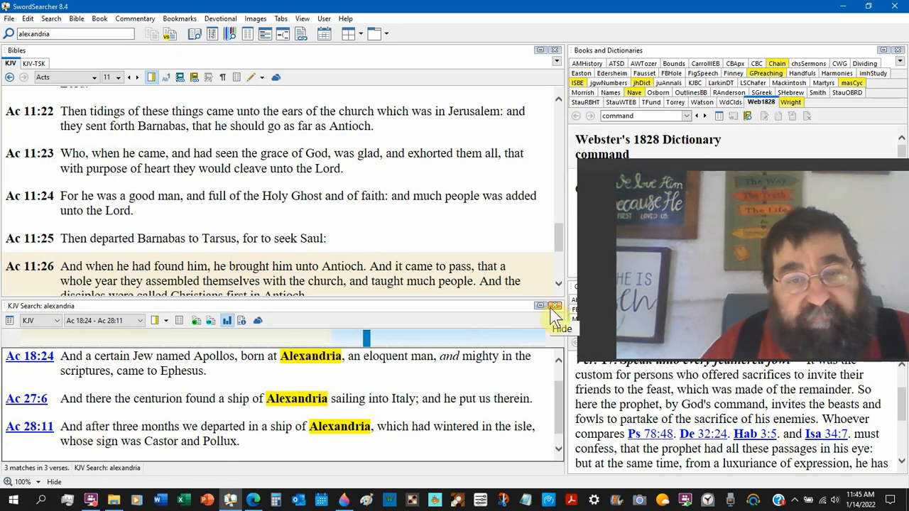
pyautogui.click(555, 306)
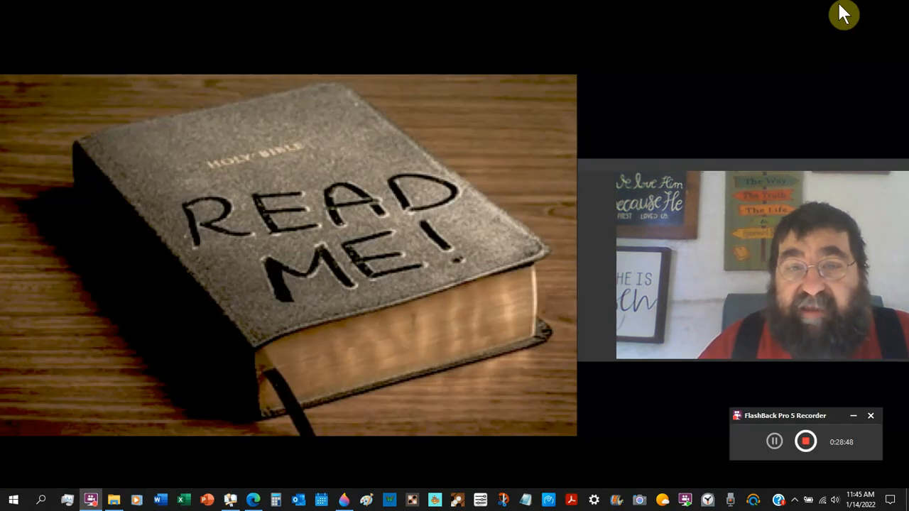
pyautogui.moveTo(843, 48)
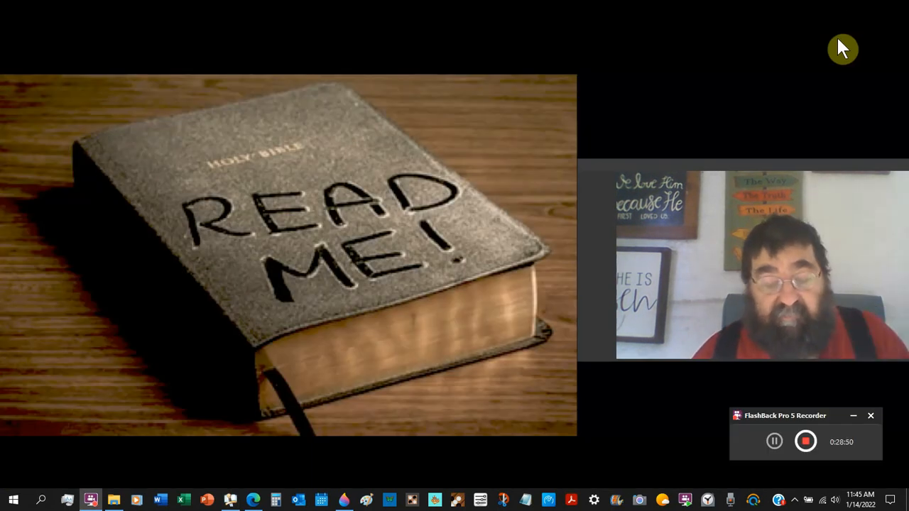